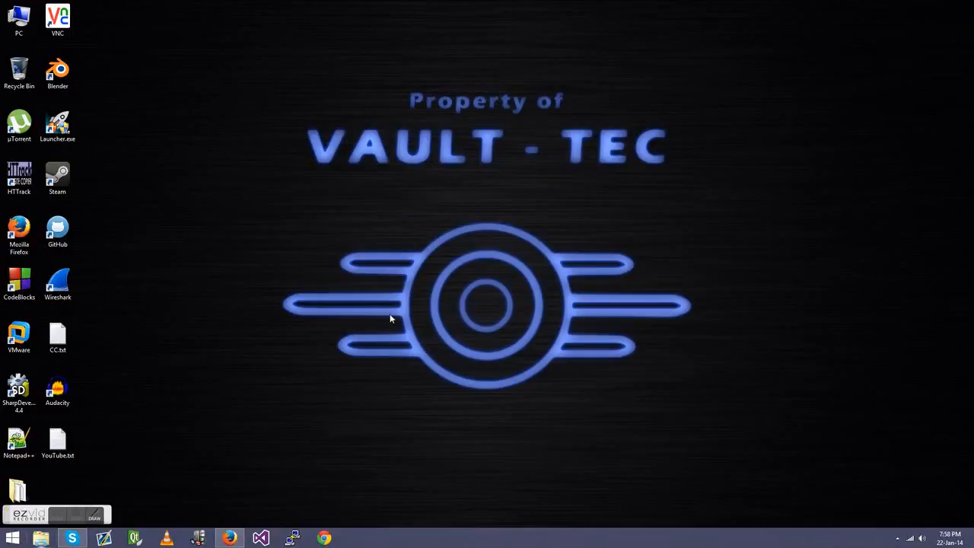
mouse_move(91, 417)
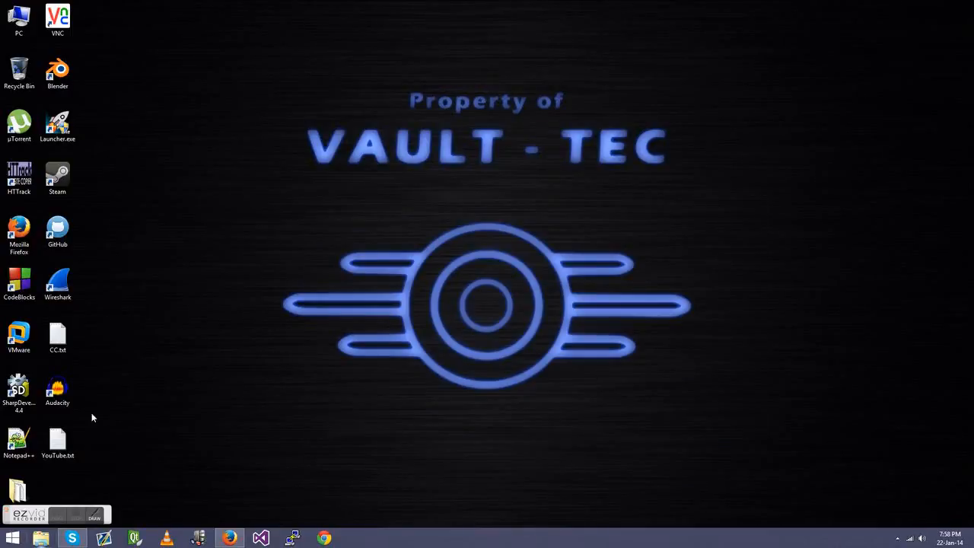
Launch Command Prompt from the Start corner menu and run echo off to quiet the console.
right_click(12, 539)
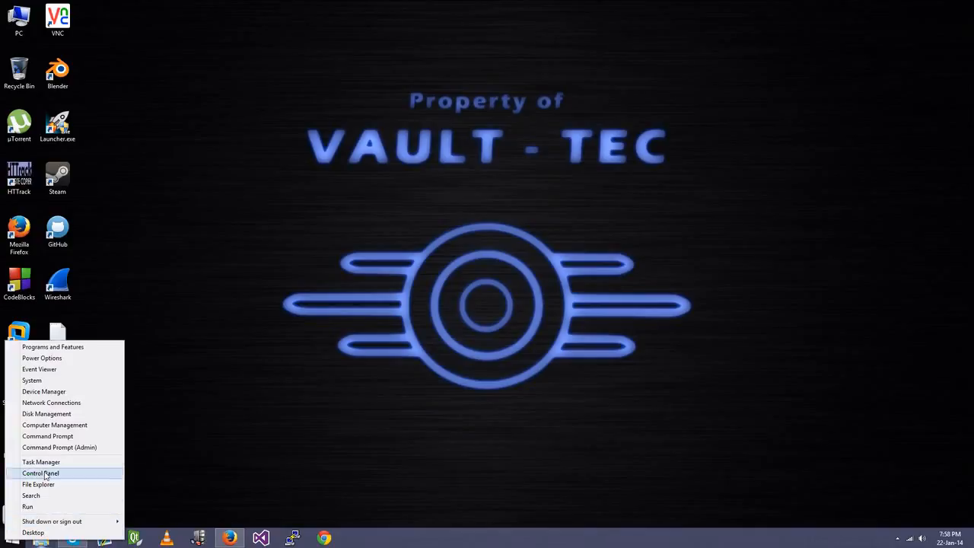
left_click(47, 435)
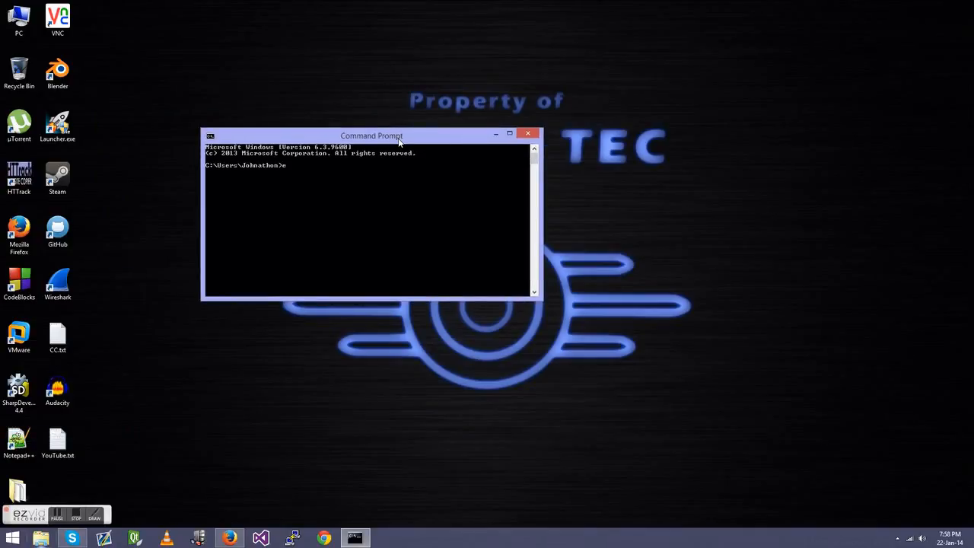
type("cho off")
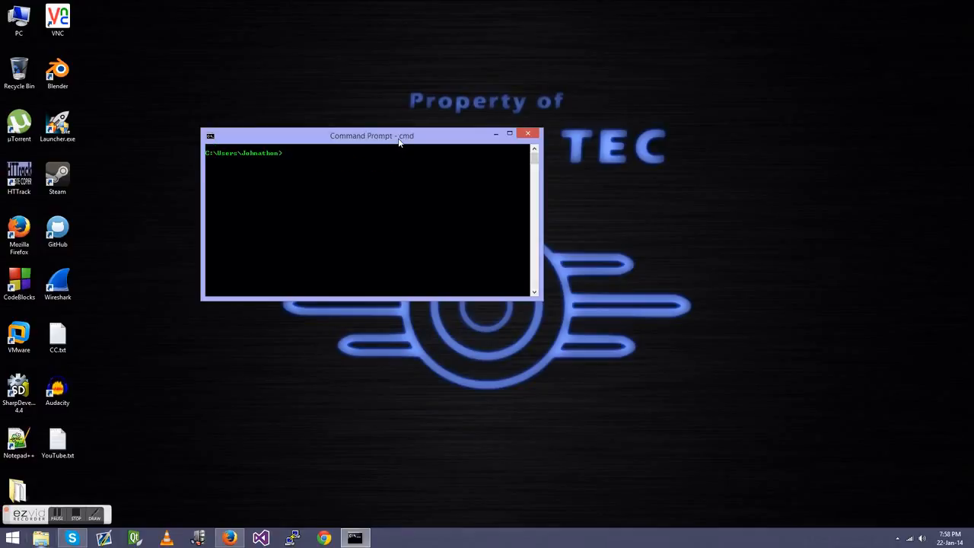
type("echo off")
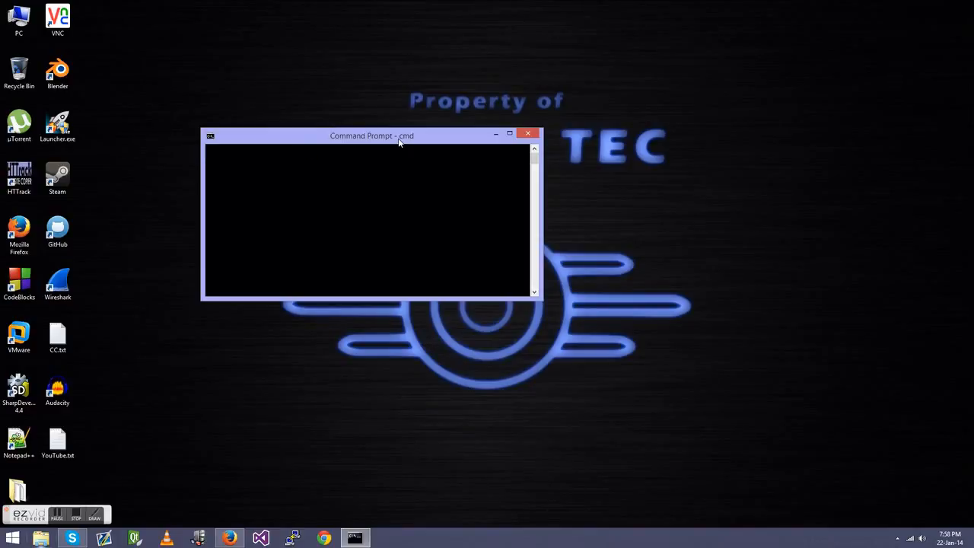
Title the window 'nm', then enter nmap -r to begin the scan command.
type("title nm")
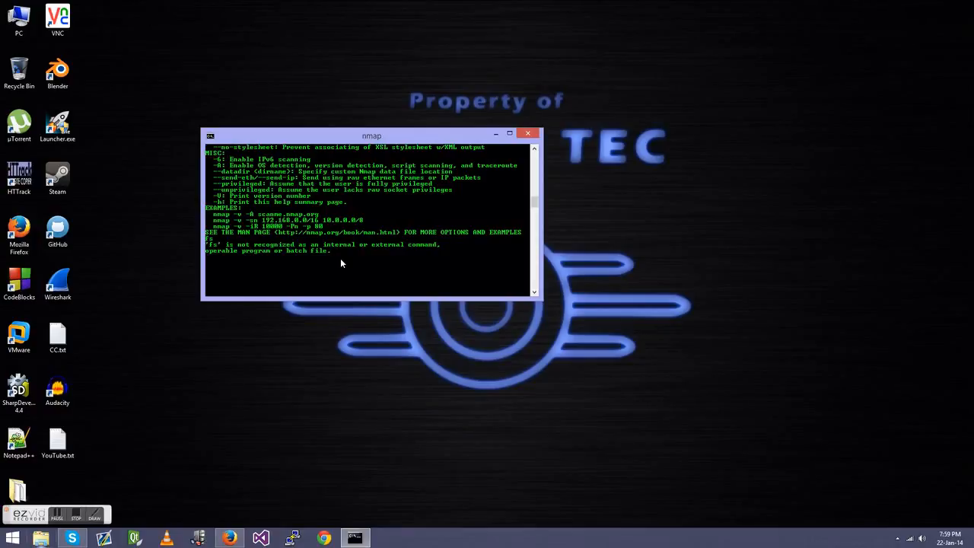
mouse_move(329, 271)
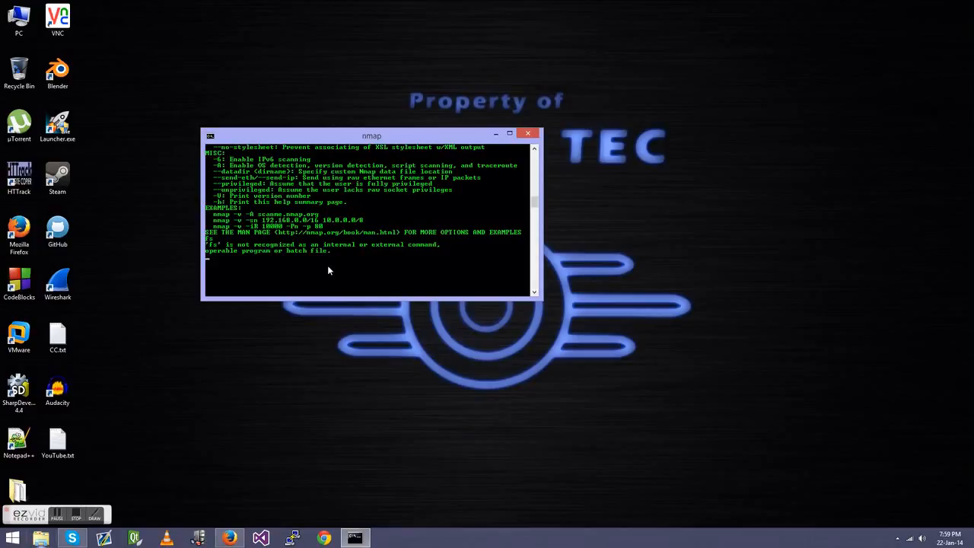
type("nmap")
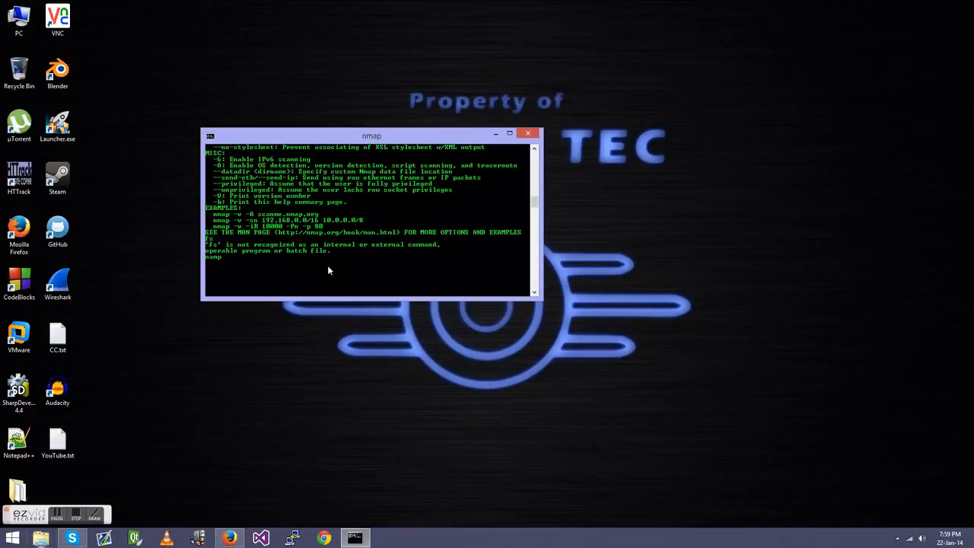
type("-r")
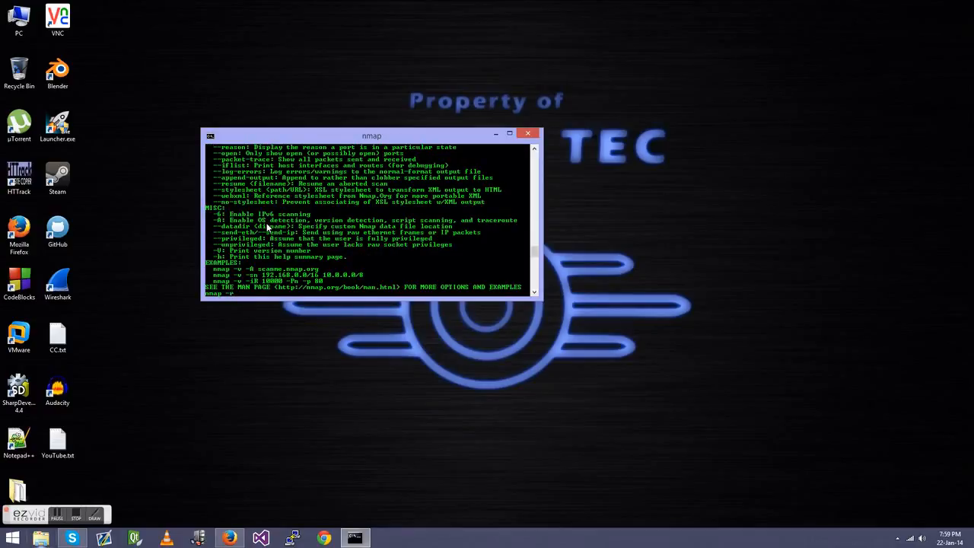
Run nmap -r against 208.64.62.188 and keep the command window in view while it scans.
type("208.64")
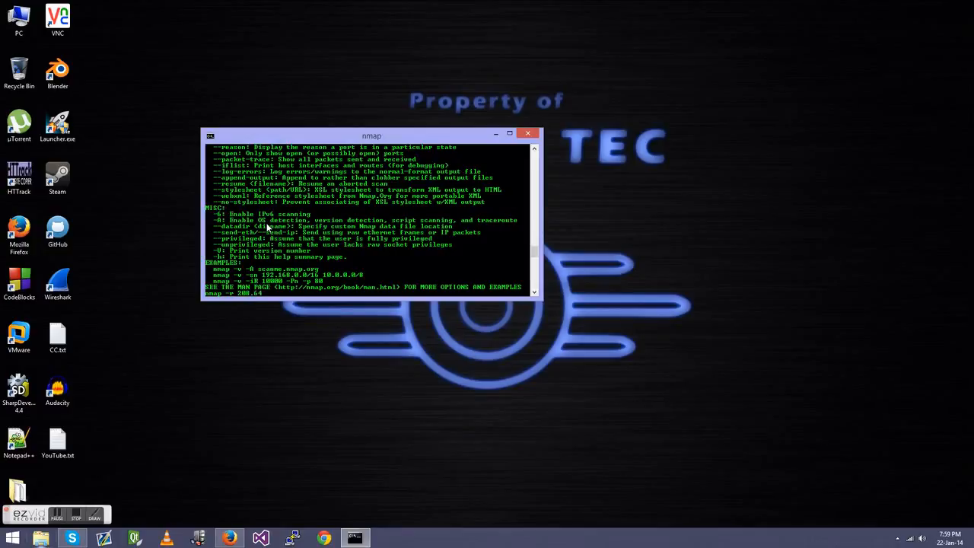
type("62")
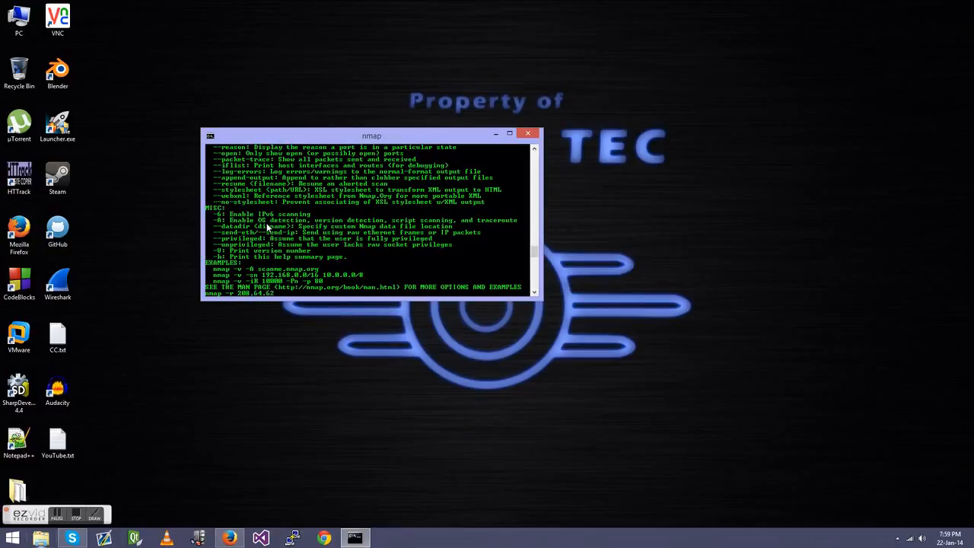
type(".188")
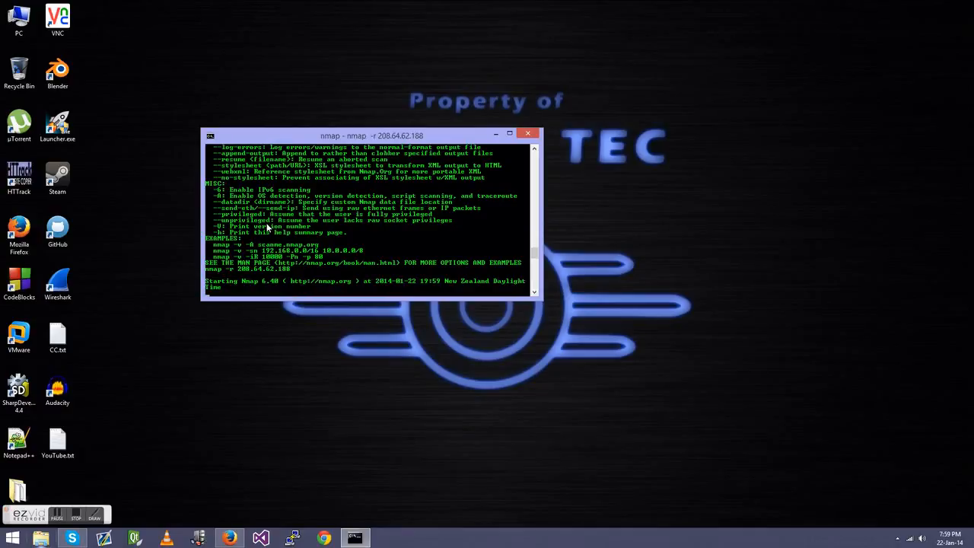
mouse_move(266, 281)
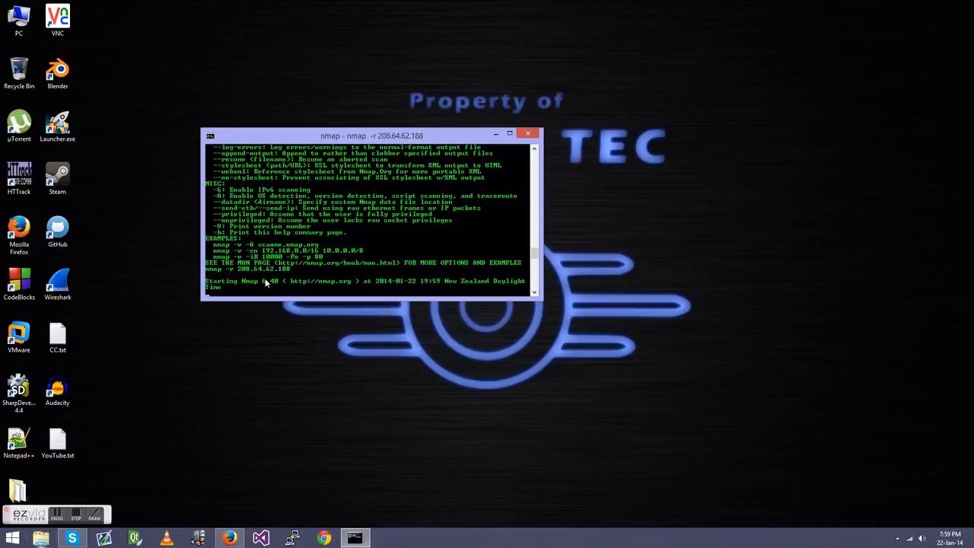
mouse_move(447, 283)
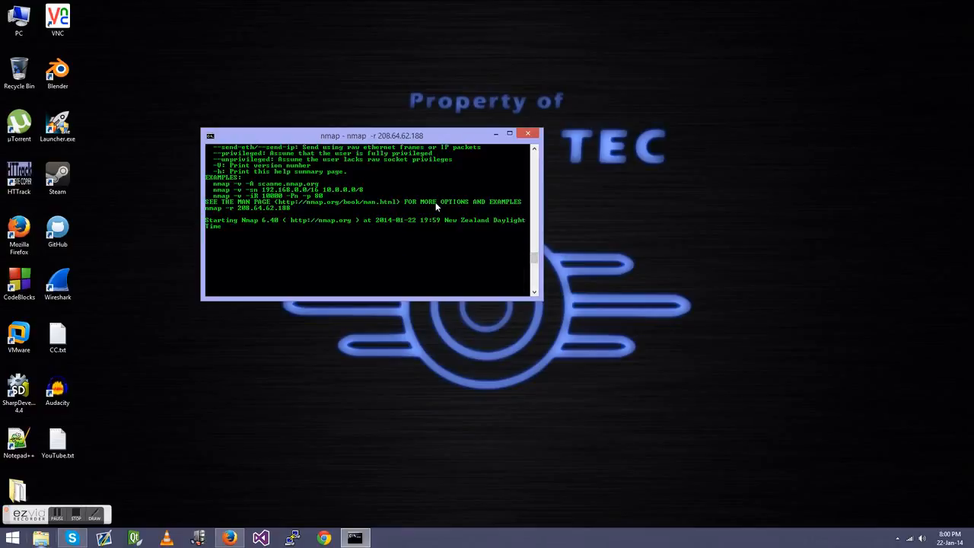
left_click(921, 539)
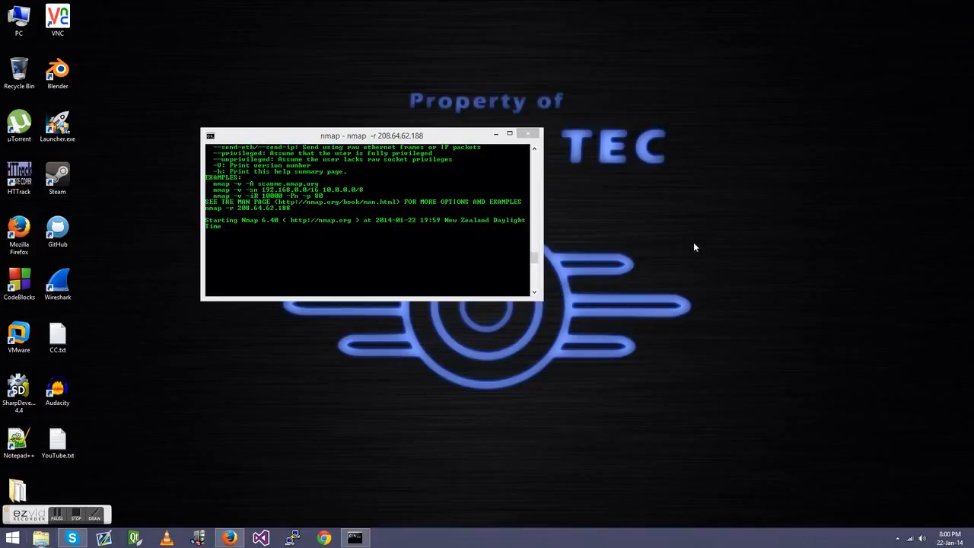
mouse_move(682, 251)
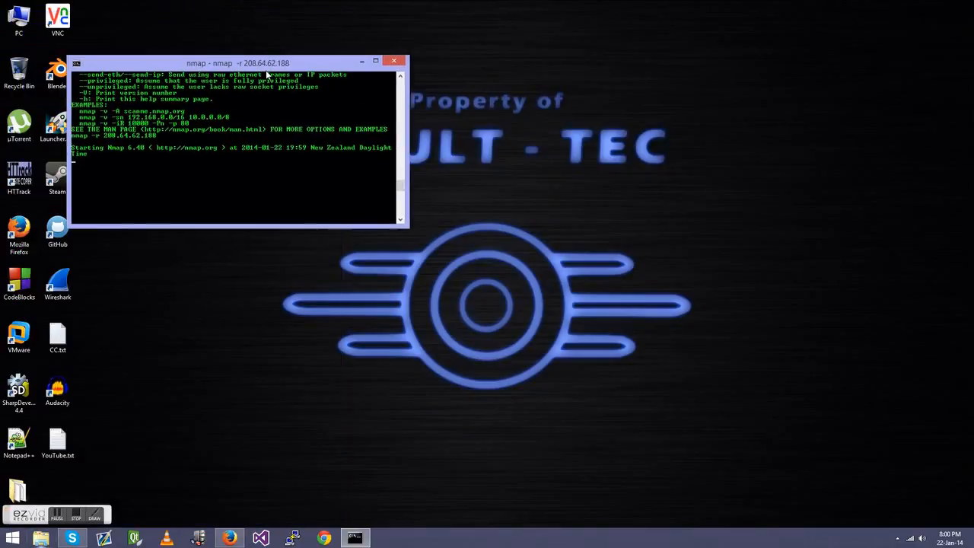
left_click_drag(236, 63, 484, 139)
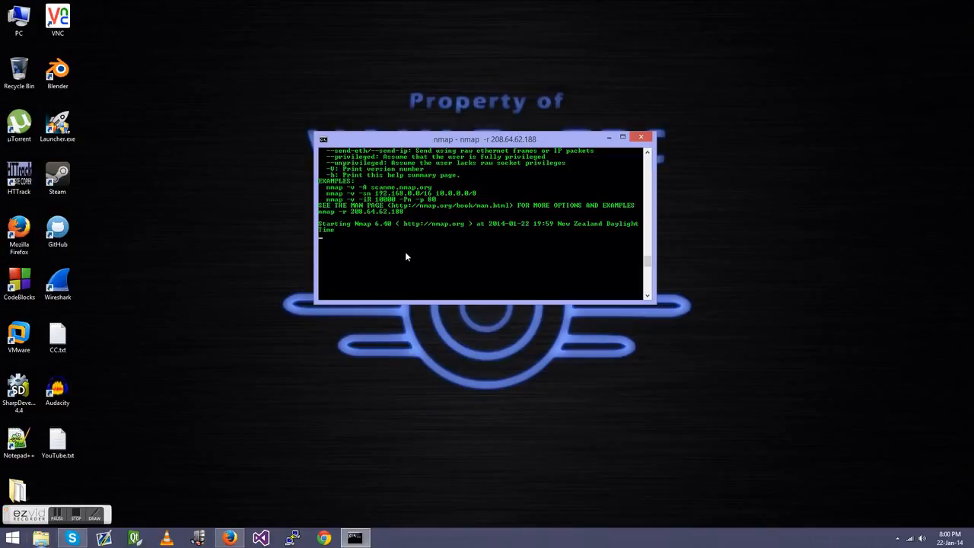
mouse_move(396, 247)
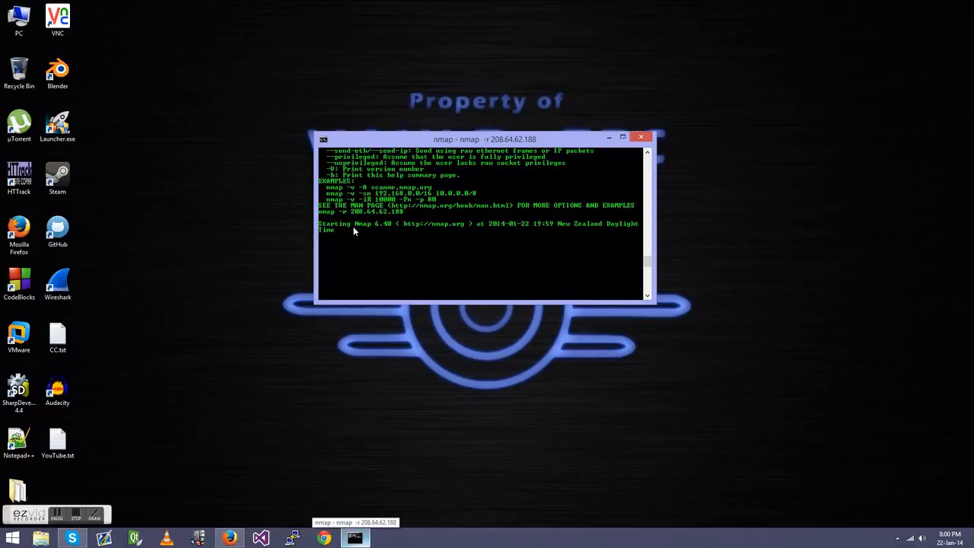
mouse_move(362, 219)
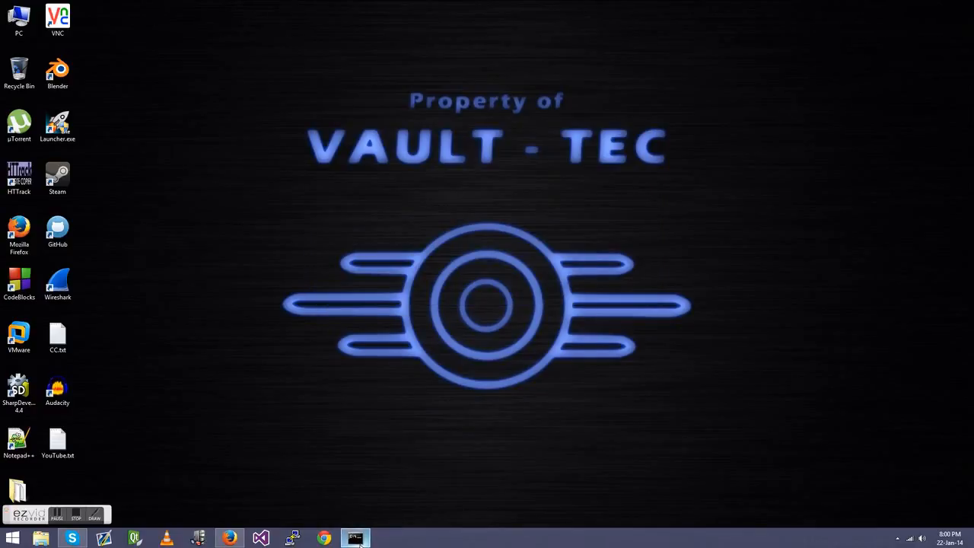
left_click(354, 539)
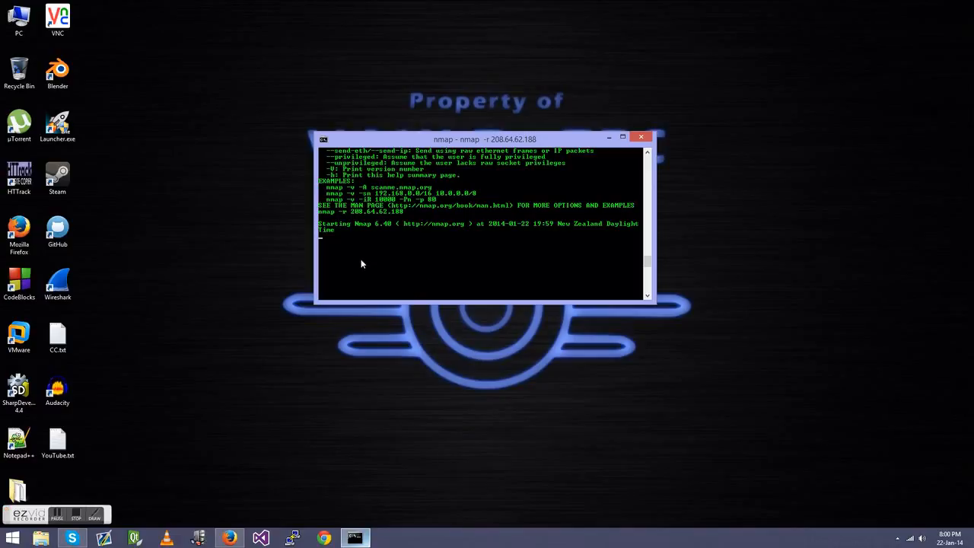
mouse_move(434, 254)
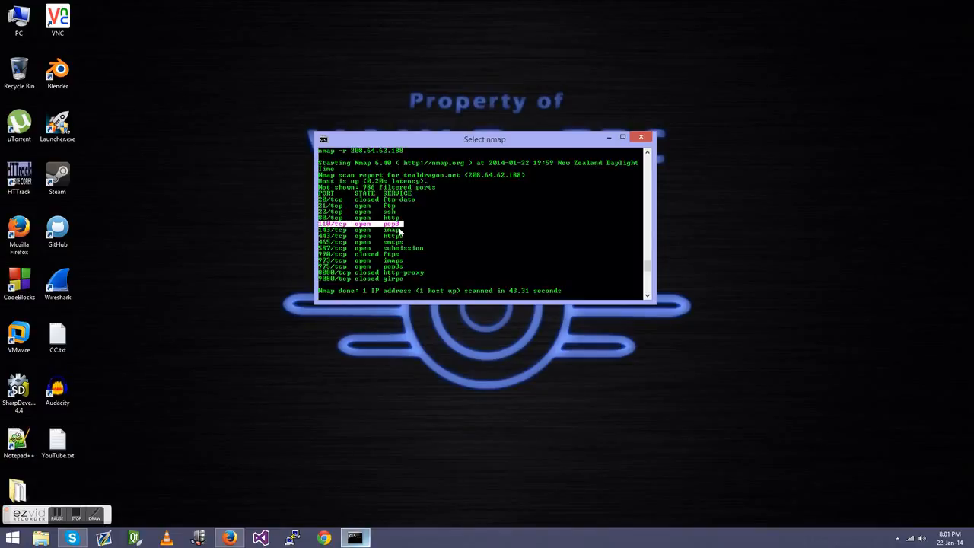
mouse_move(403, 231)
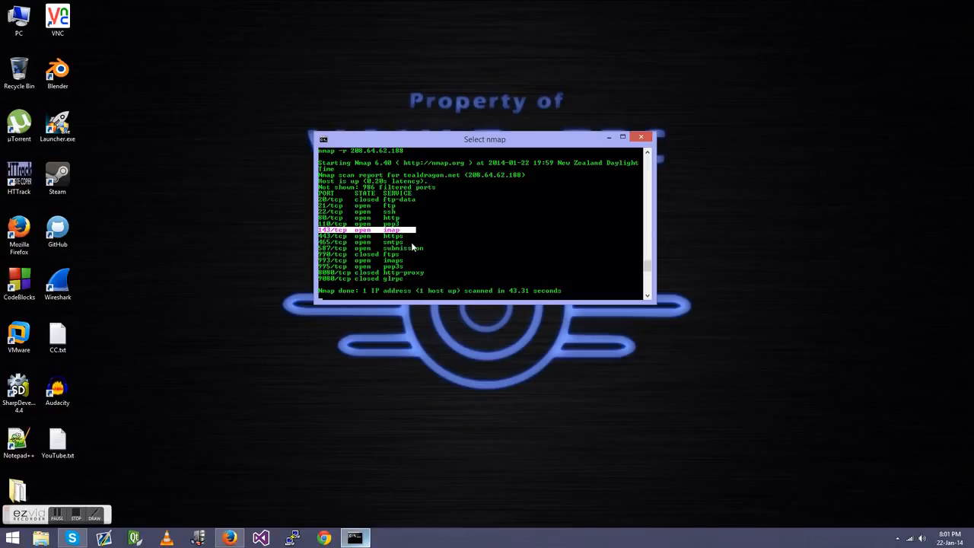
mouse_move(418, 243)
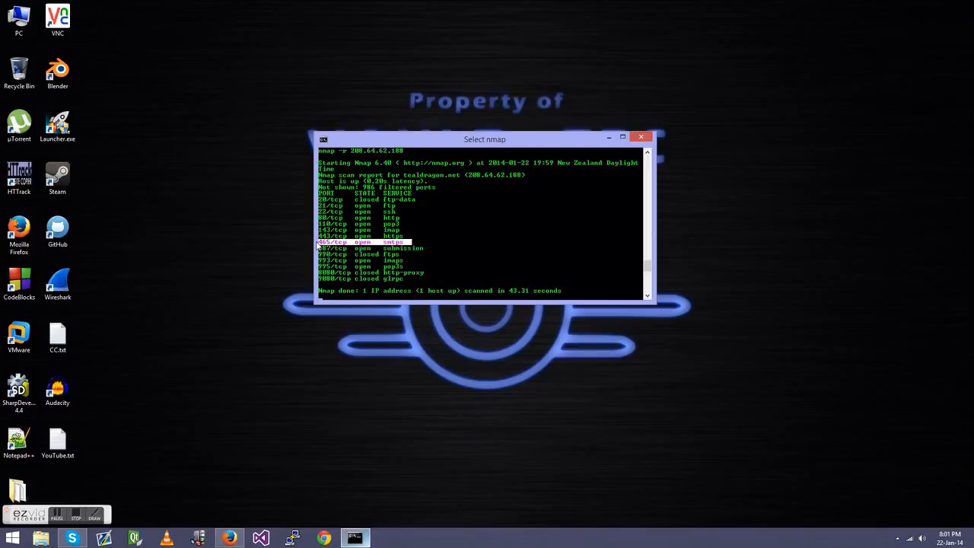
mouse_move(394, 250)
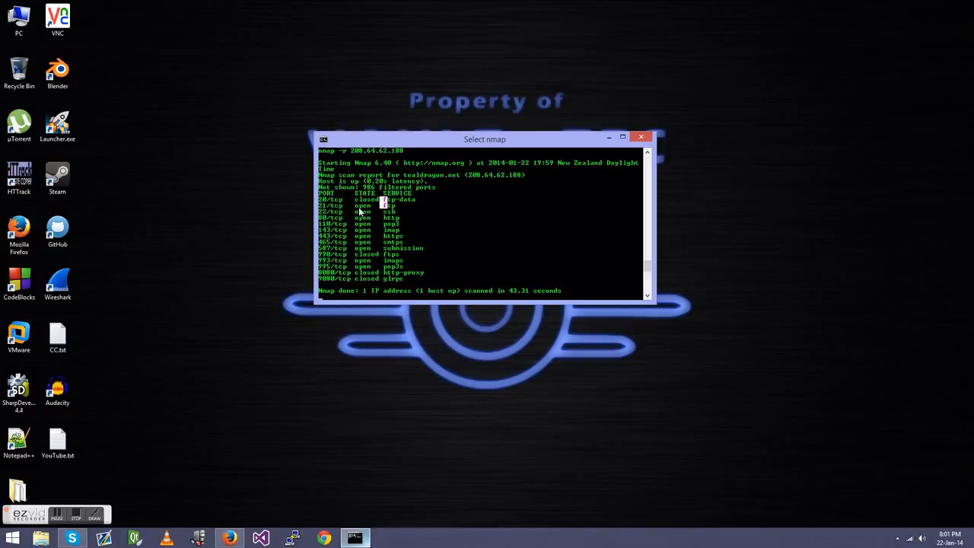
mouse_move(394, 200)
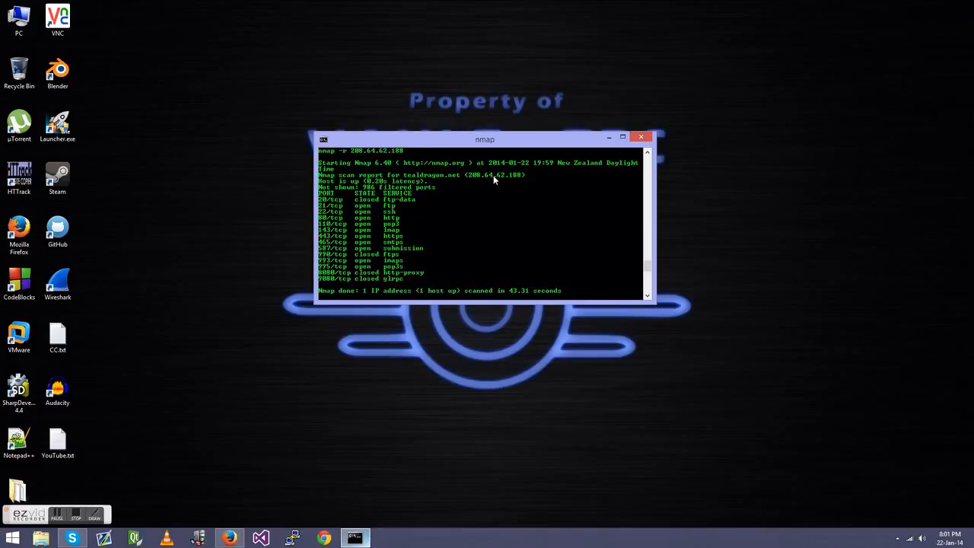
mouse_move(443, 189)
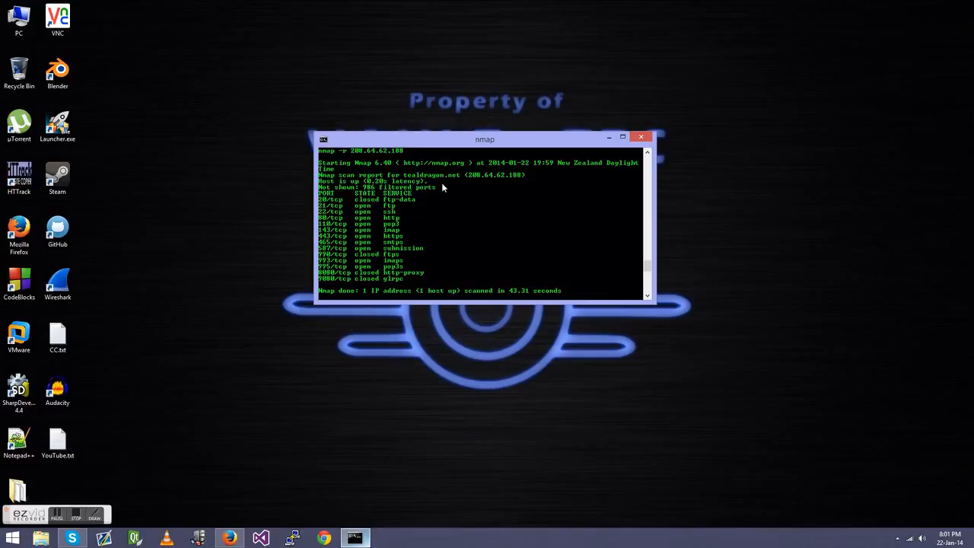
Run nmap -? to print the help summary of scan options again.
type("nmap -?")
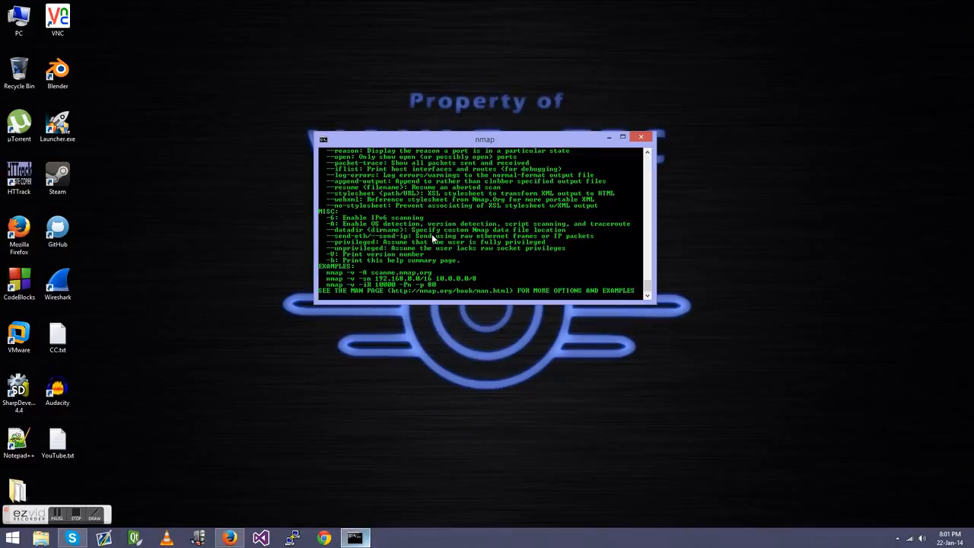
mouse_move(449, 266)
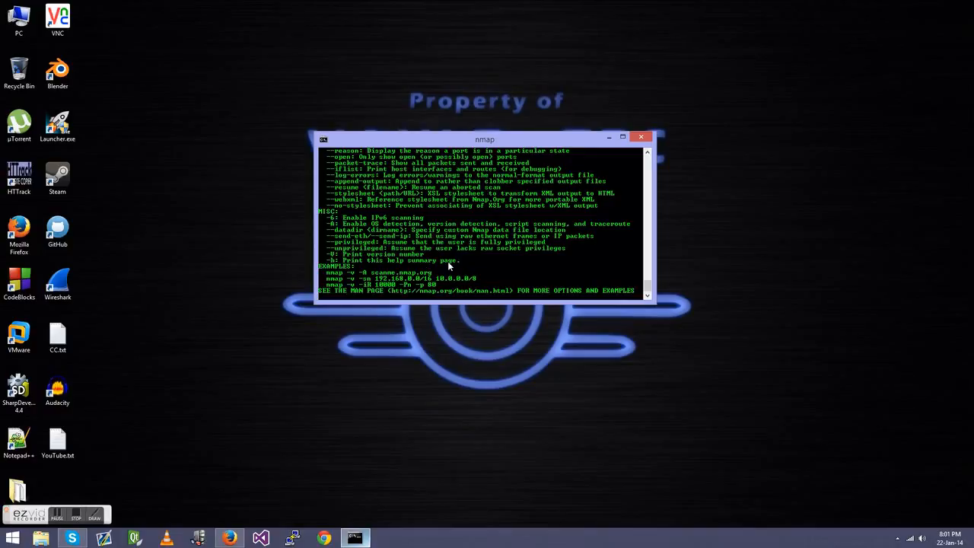